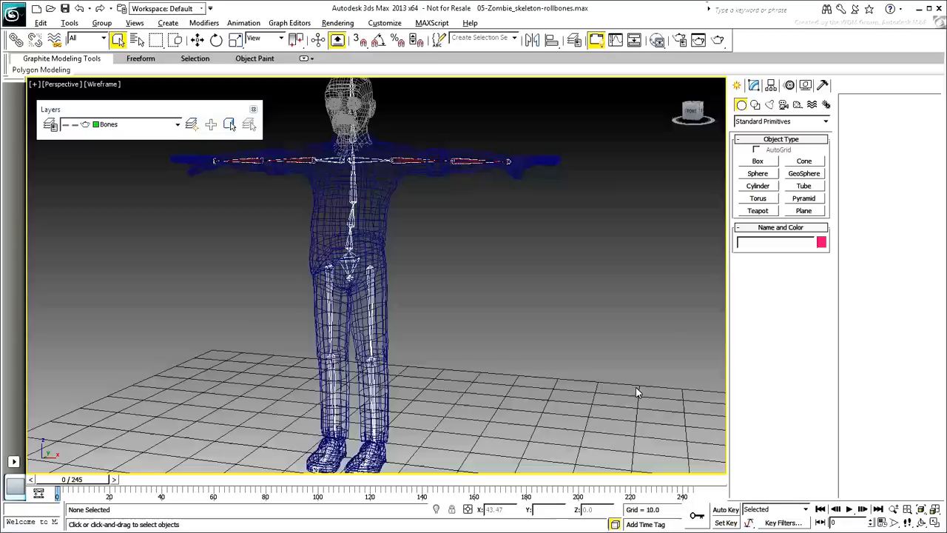
# Hide the zombie body mesh from the quad menu and deselect everything.
pyautogui.click(178, 124)
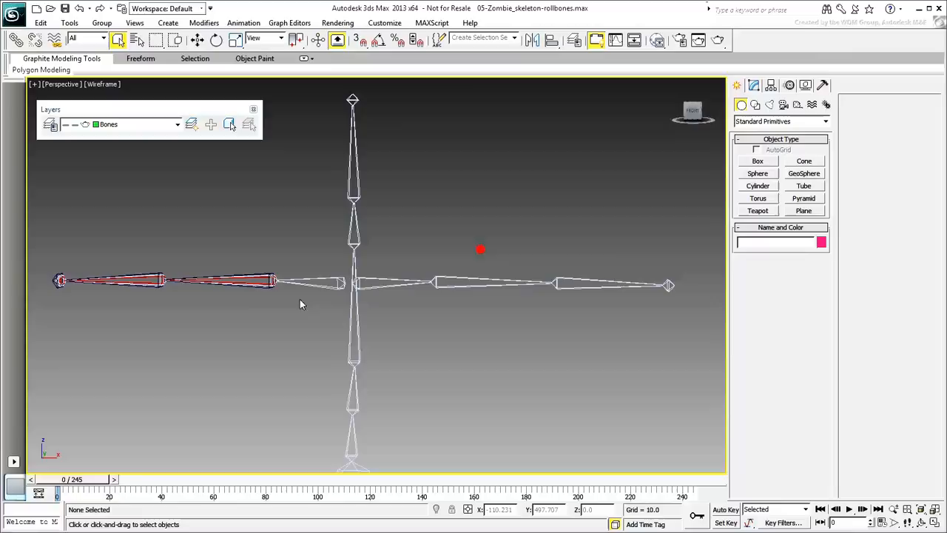
pyautogui.rightClick(301, 283)
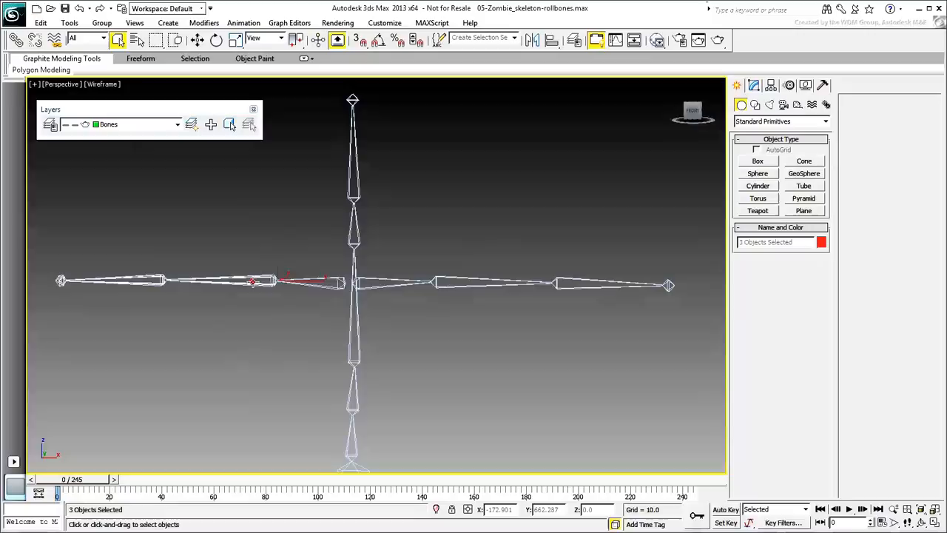
pyautogui.click(496, 336)
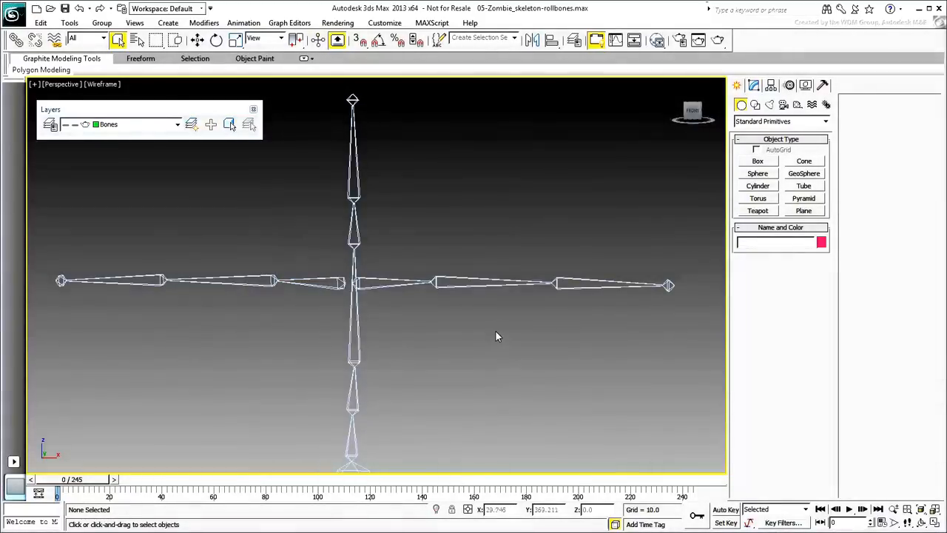
# In Front view, clone zombie_l_Shoulder_bone as a copy named zombie_l_ShoulderRoll_bone.
pyautogui.press('f')
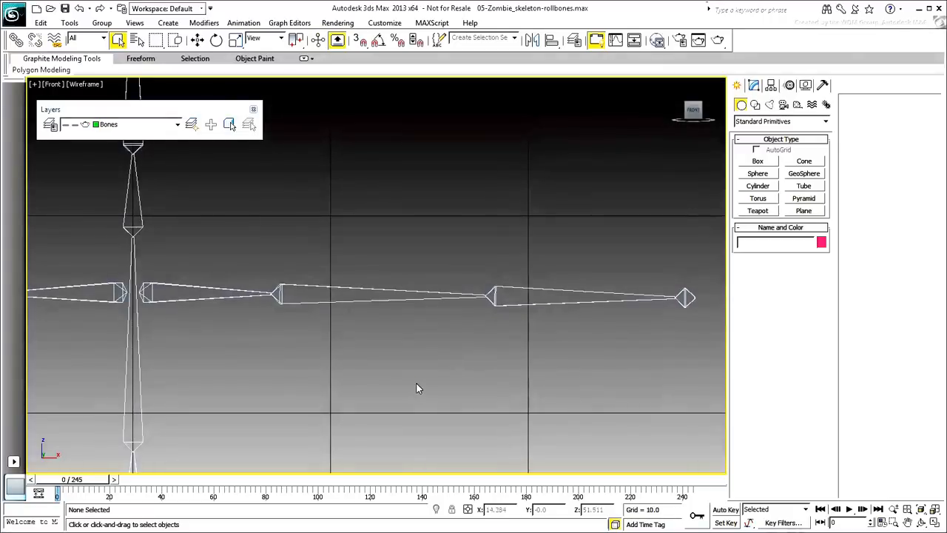
pyautogui.click(273, 295)
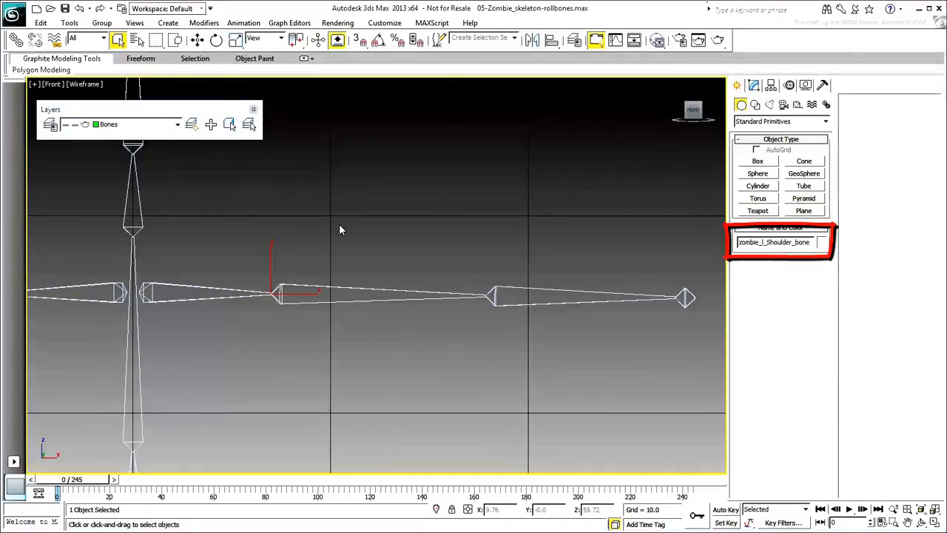
pyautogui.click(41, 22)
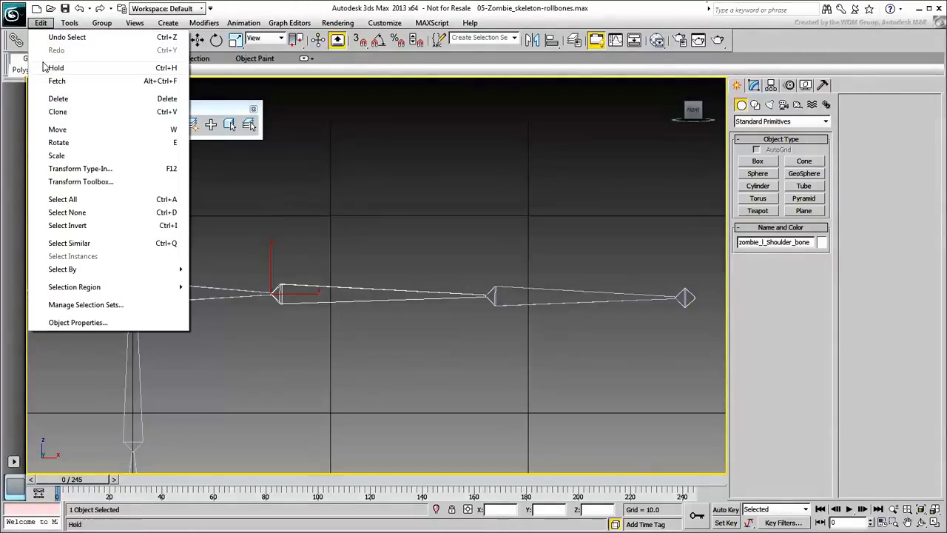
pyautogui.click(58, 111)
pyautogui.write('zombie_l_ShoulderRoll_bone')
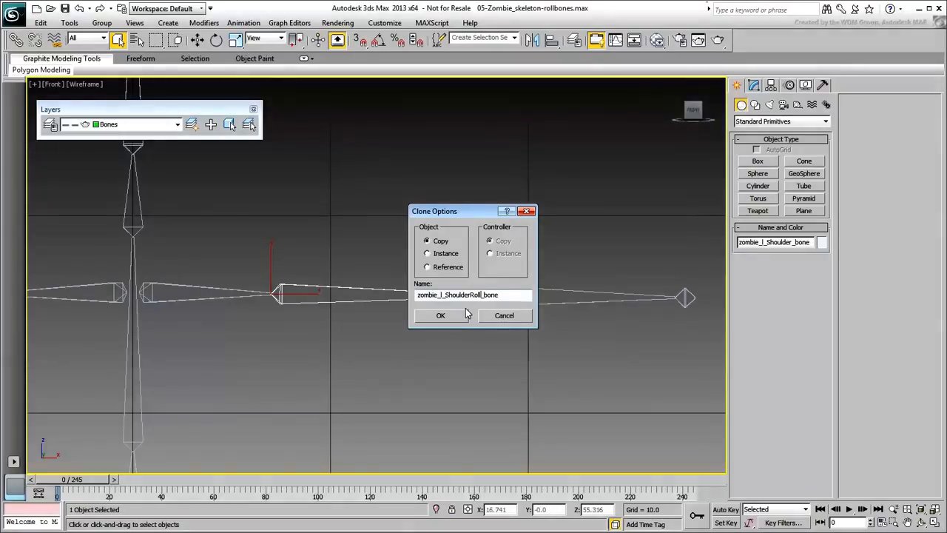
pyautogui.click(441, 316)
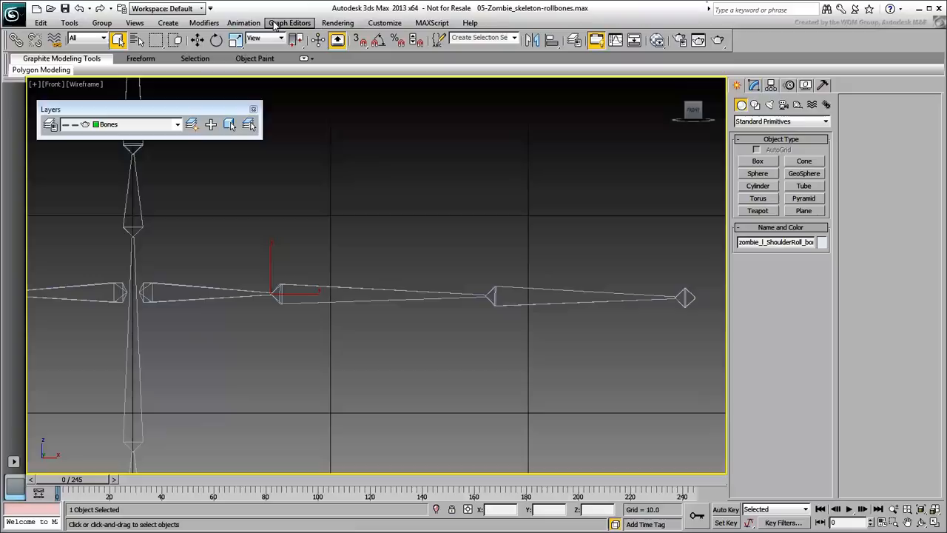
# Open Bone Tools and set zombie_l_ShoulderRoll_bone's color to orange.
pyautogui.click(243, 23)
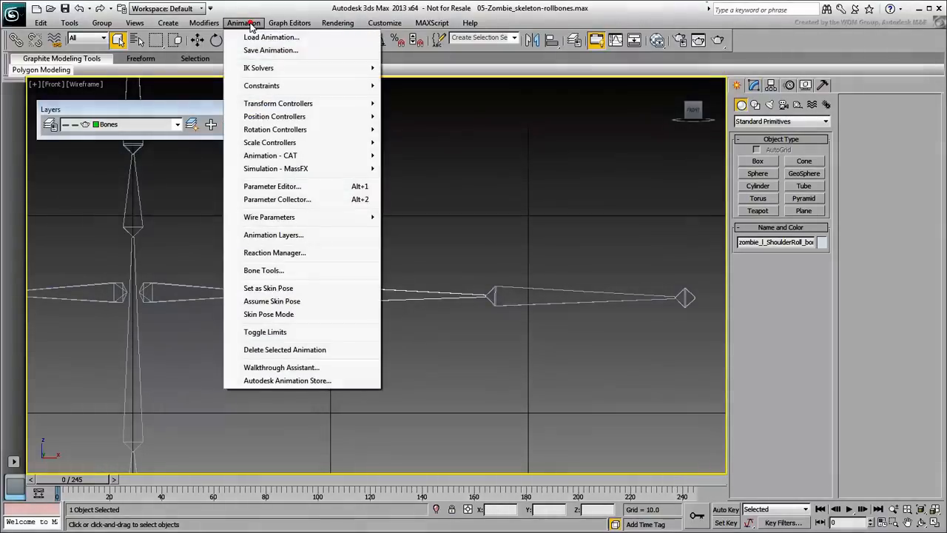
pyautogui.click(264, 270)
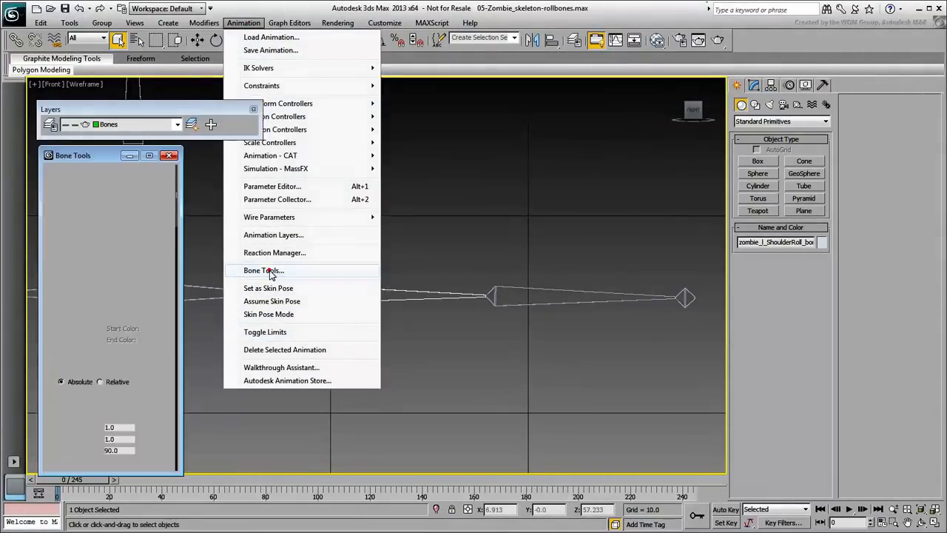
pyautogui.click(263, 271)
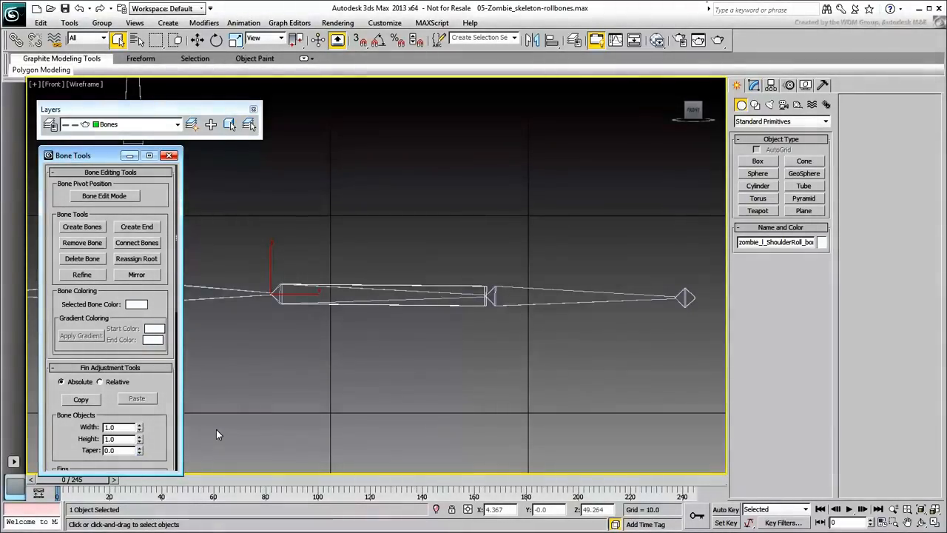
pyautogui.click(136, 304)
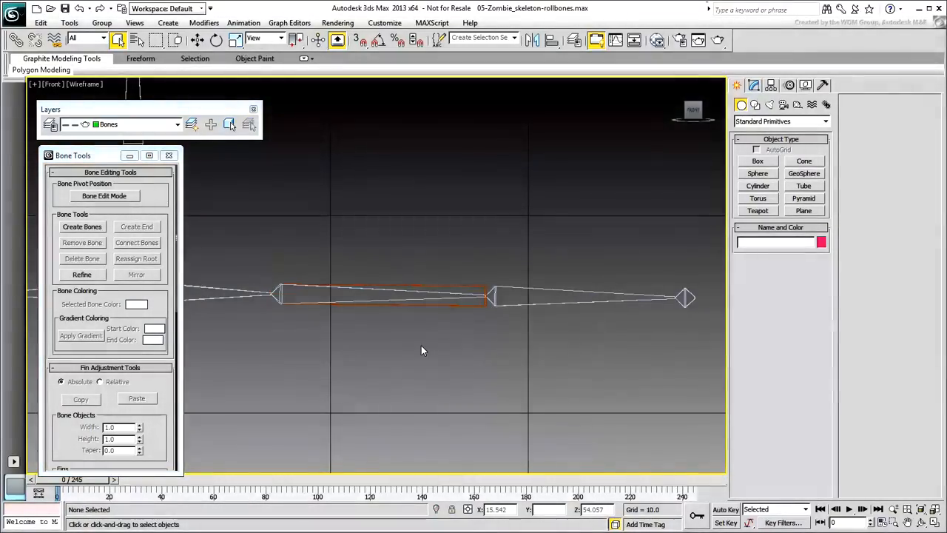
pyautogui.click(377, 296)
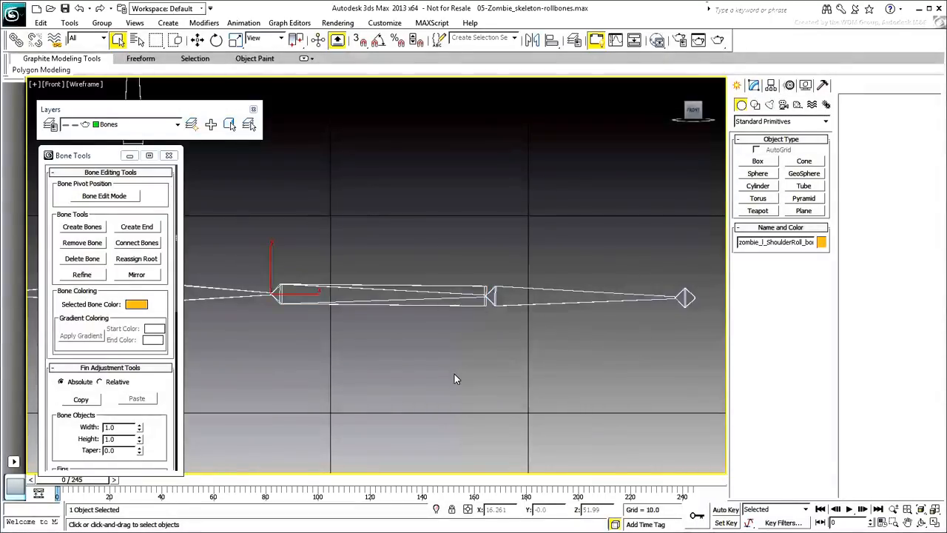
pyautogui.click(33, 41)
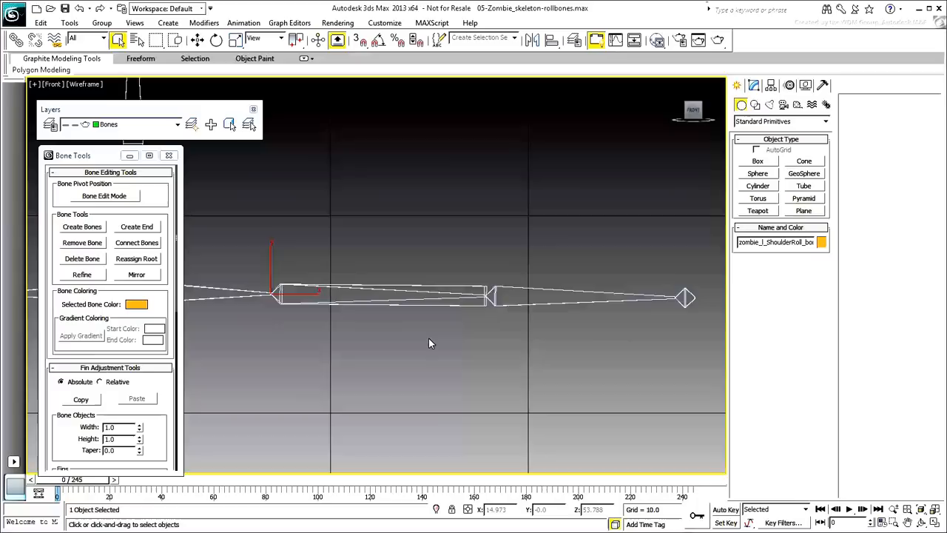
# Draw a thin box above the upper arm with Width Segs 2, then switch to Select and Move.
pyautogui.click(757, 160)
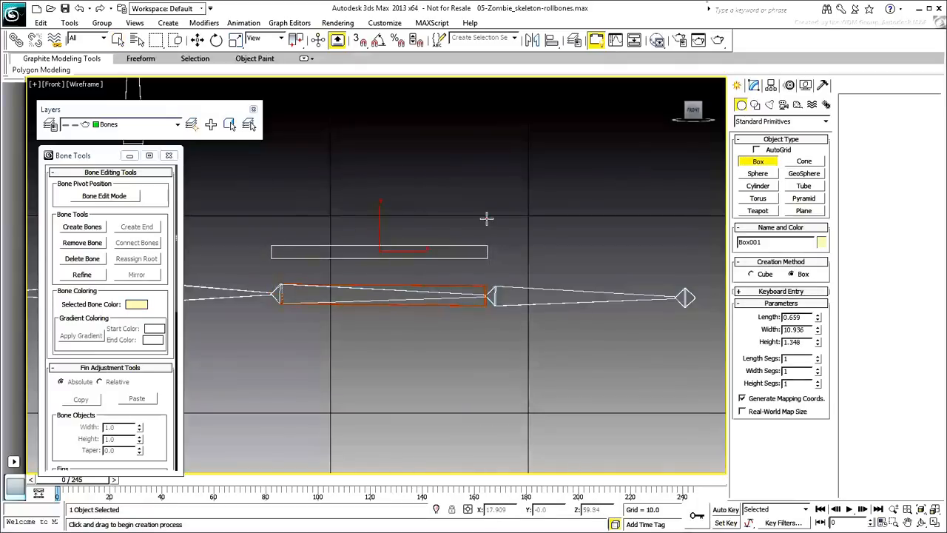
pyautogui.click(815, 368)
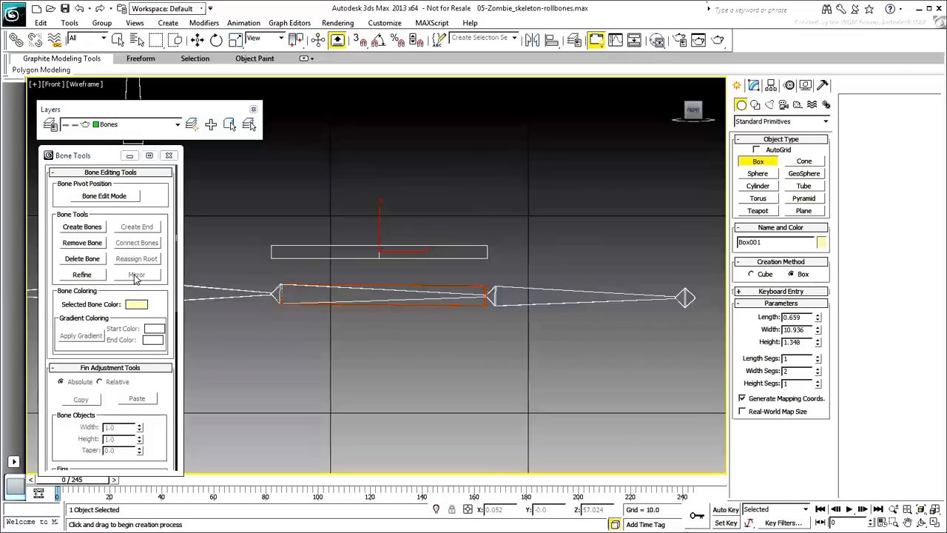
pyautogui.click(82, 274)
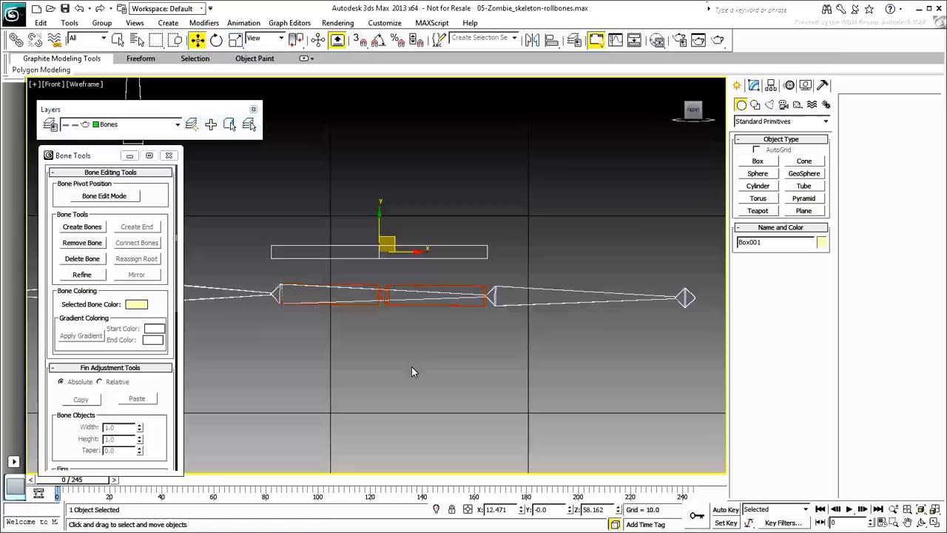
pyautogui.moveTo(440, 307)
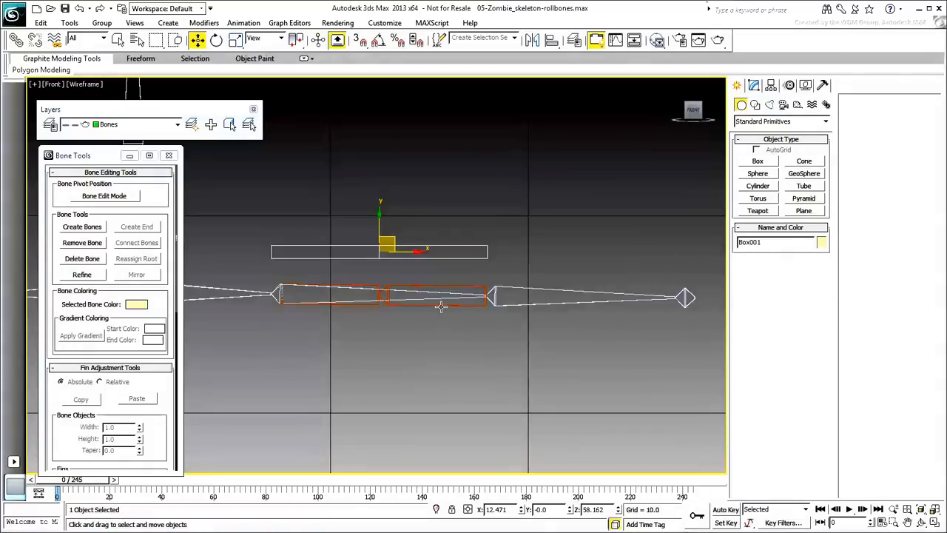
pyautogui.click(444, 380)
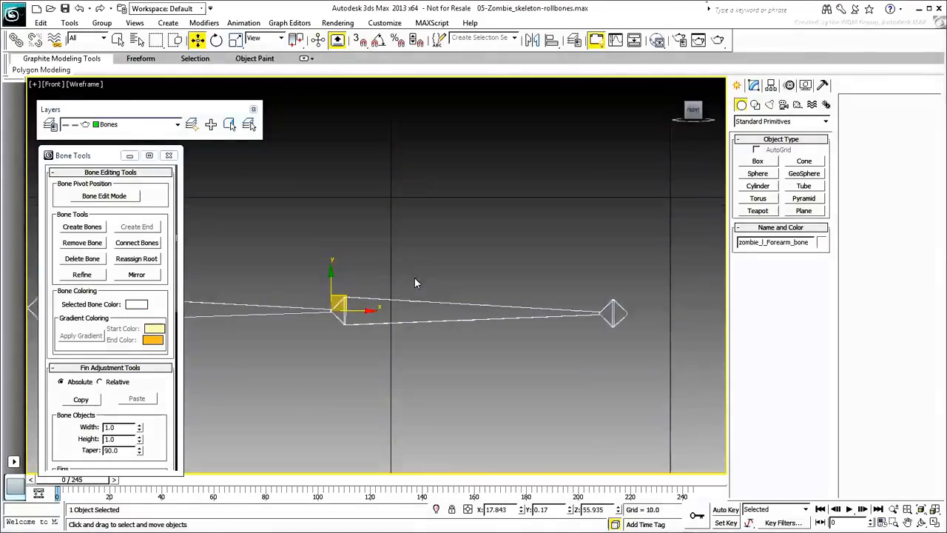
# Clone the left forearm bone as a copy, then set Taper 0 and orange color.
pyautogui.click(41, 22)
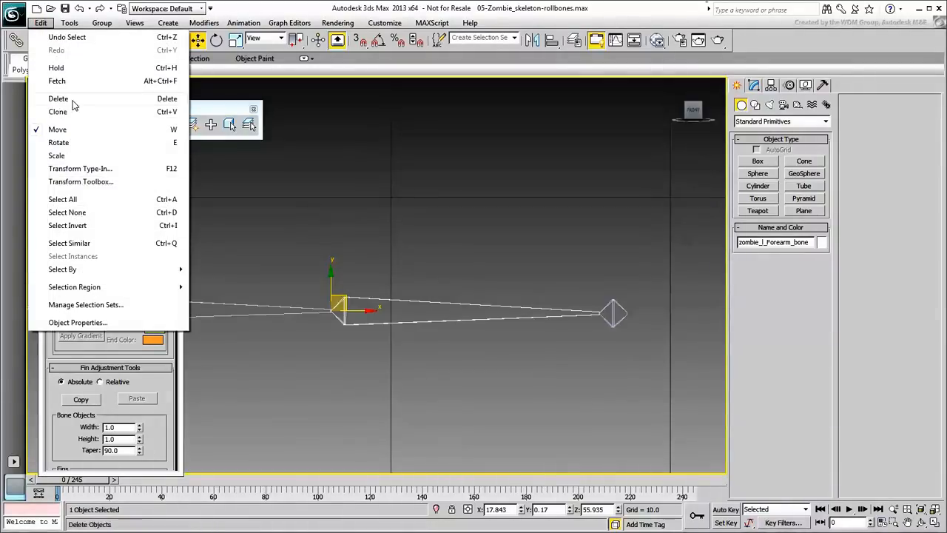
pyautogui.click(58, 111)
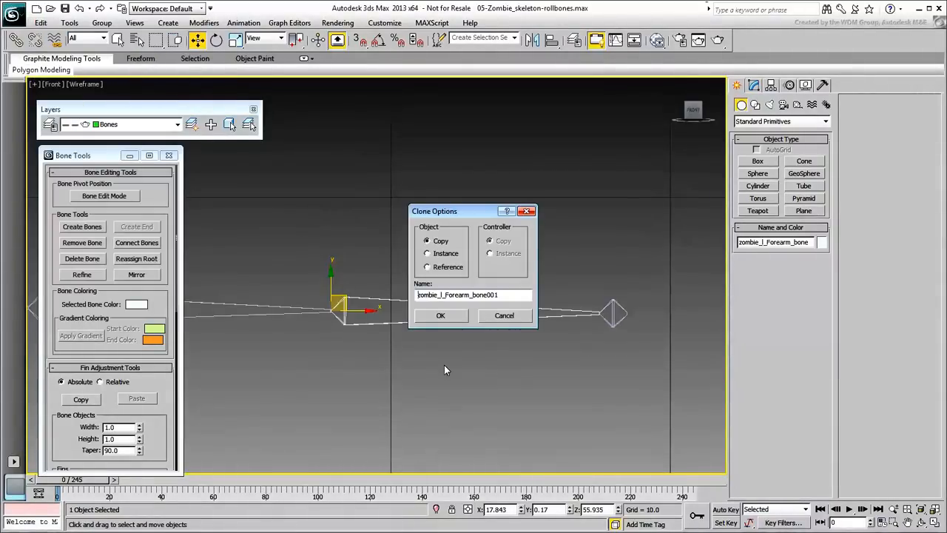
pyautogui.click(441, 315)
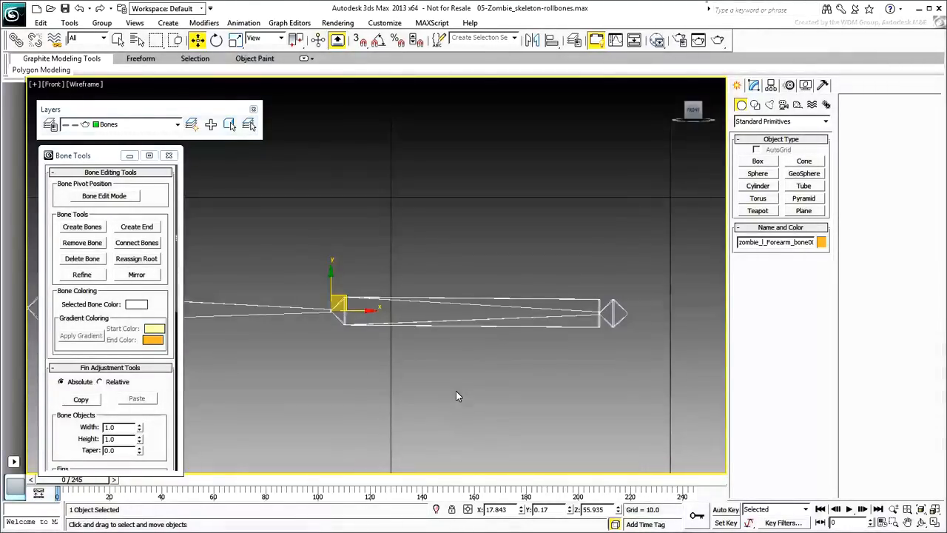
pyautogui.moveTo(120, 172)
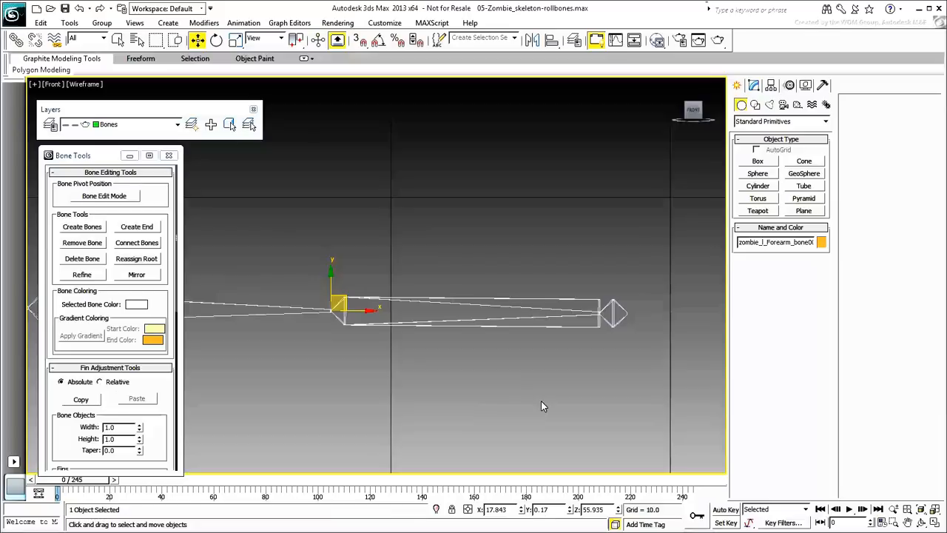
pyautogui.click(758, 161)
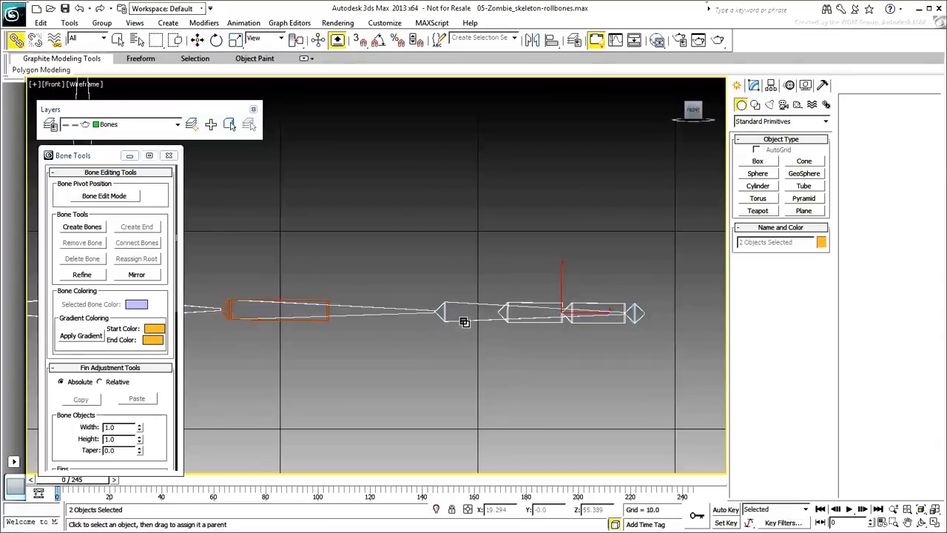
# Link the forearm roll bones to the forearm bone and name them ForearmRoll1/ForearmRoll2.
pyautogui.moveTo(465, 321); pyautogui.dragTo(533, 395)
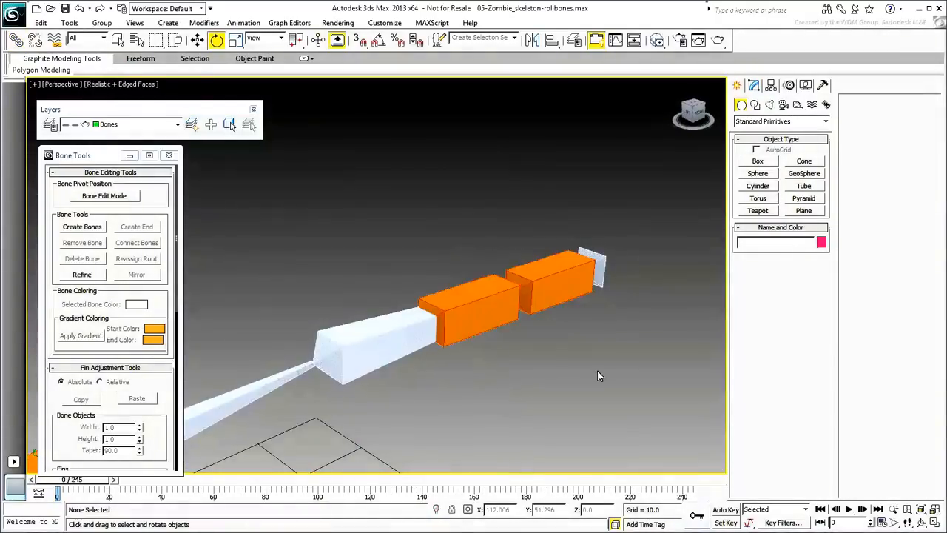
pyautogui.click(562, 278)
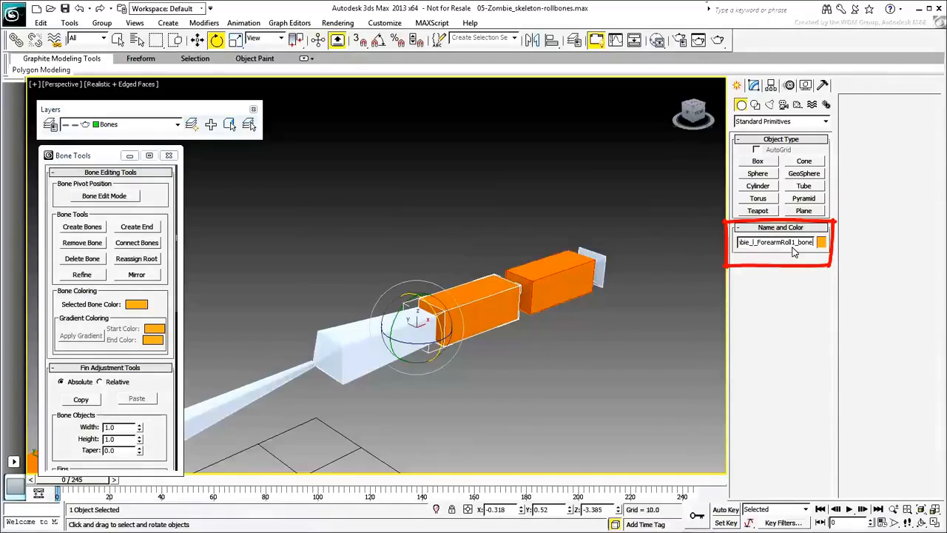
pyautogui.write('ForearmRoll2_bone')
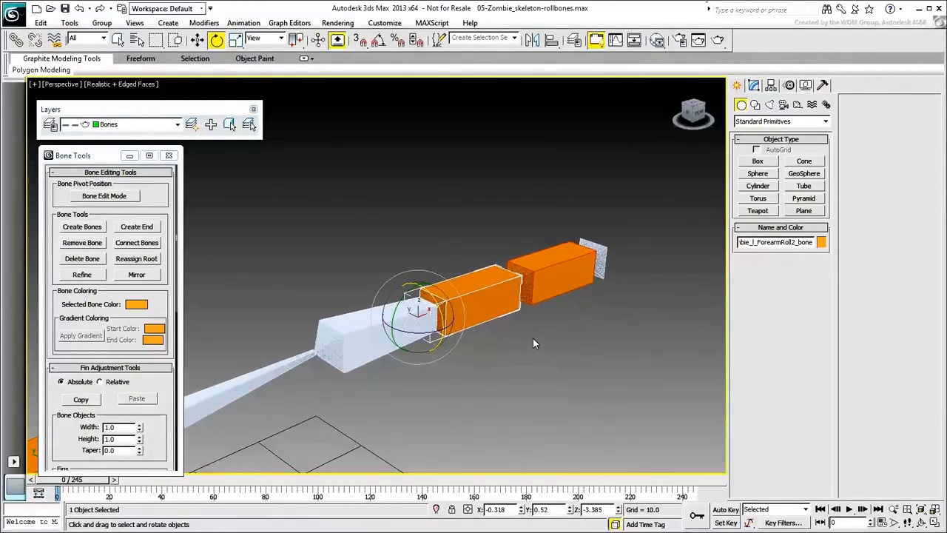
# Link the shoulder roll bone to the shoulder bone and set rotation to Local axes.
pyautogui.moveTo(533, 341); pyautogui.dragTo(433, 370)
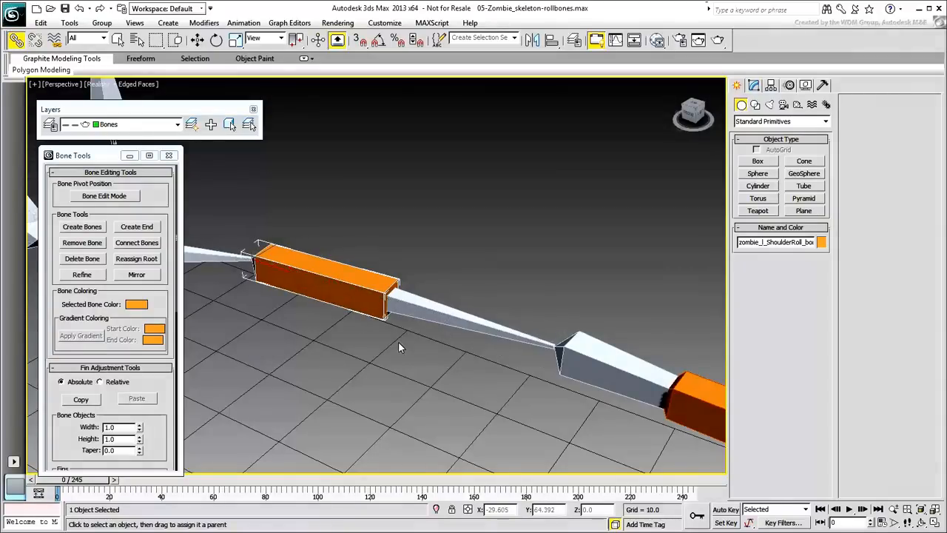
pyautogui.click(416, 311)
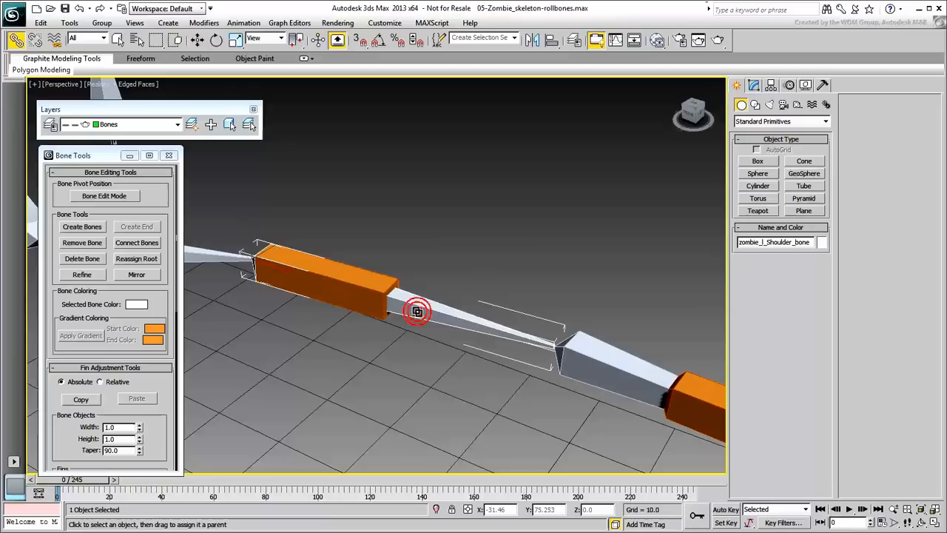
pyautogui.click(265, 37)
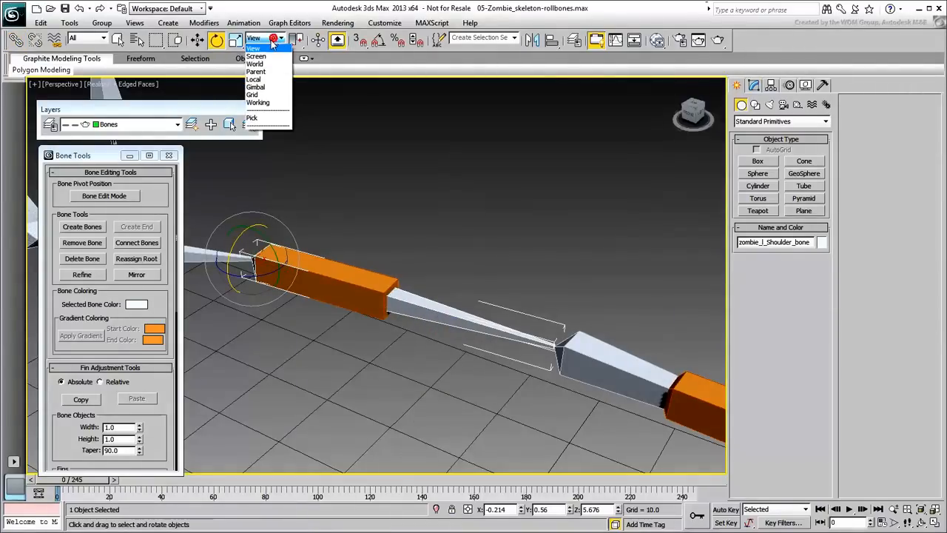
pyautogui.click(253, 80)
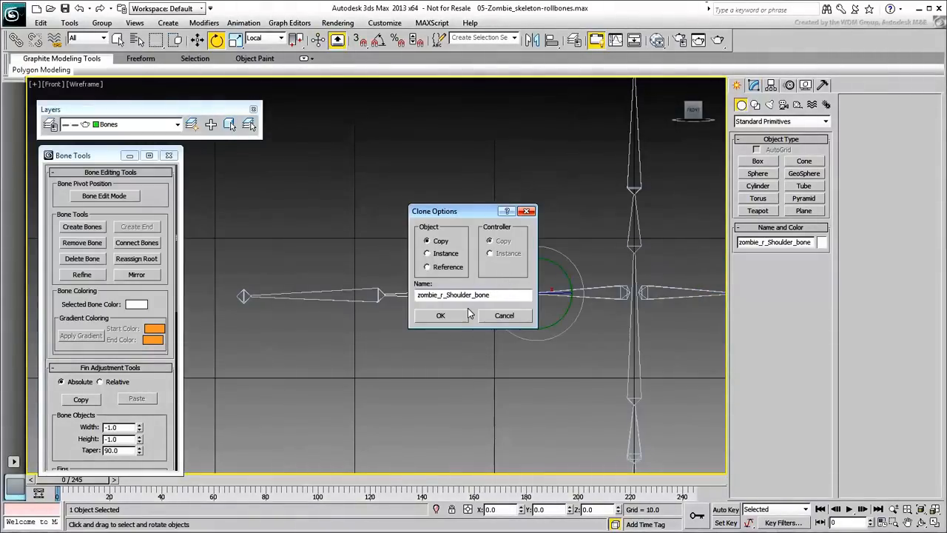
# Copy the right shoulder bone as zombie_r_ShoulderRoll_bone with Taper 0, and copy the right forearm bone.
pyautogui.click(440, 314)
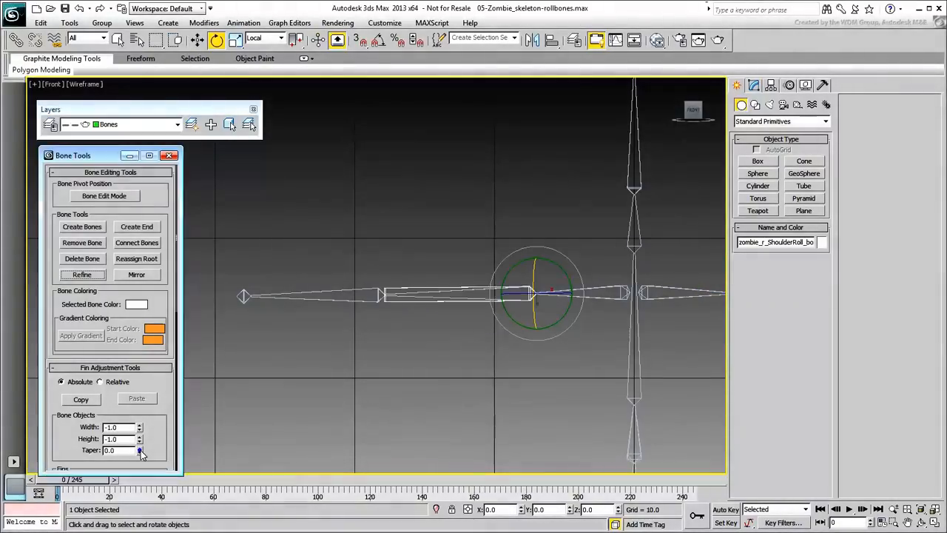
pyautogui.click(758, 160)
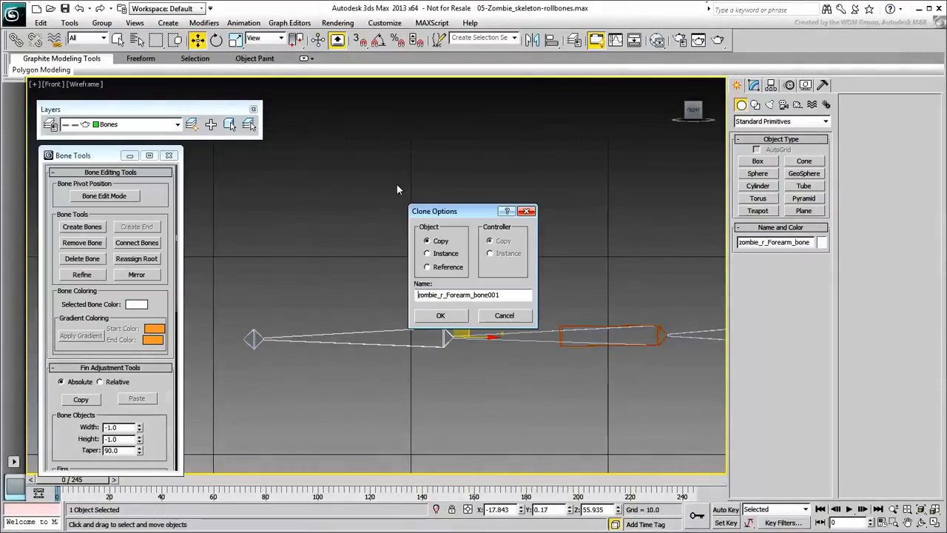
pyautogui.click(441, 315)
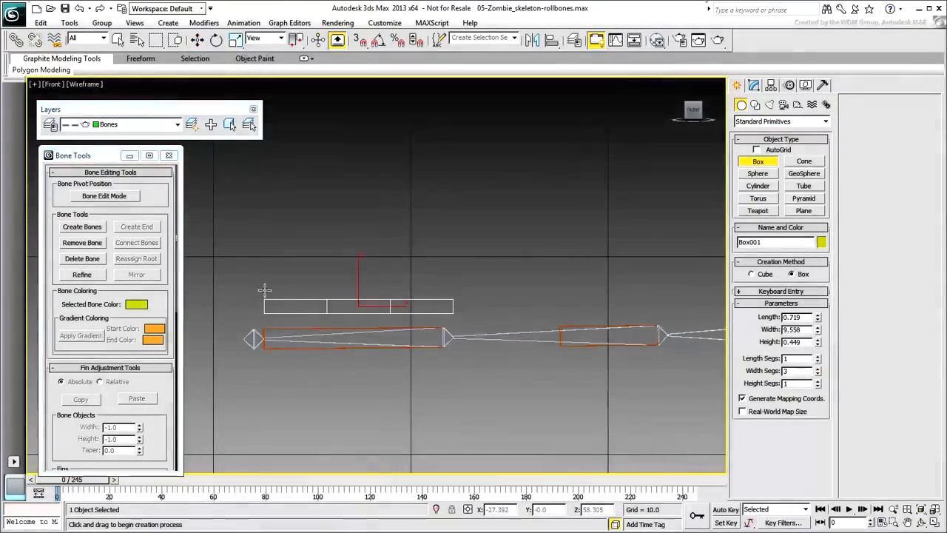
# Link the orange right forearm roll bones, including zombie_r_ForearmRoll2_bone, to the right forearm bone.
pyautogui.click(81, 275)
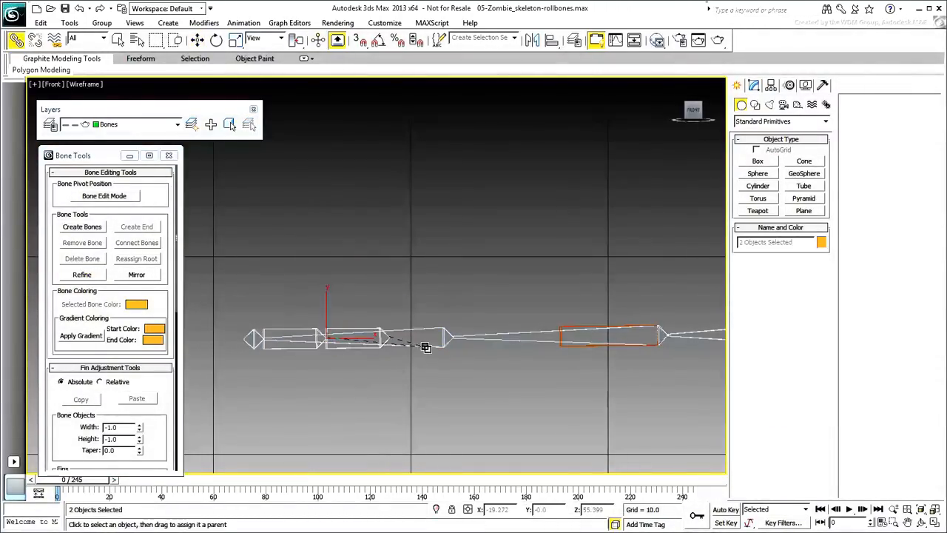
pyautogui.click(356, 339)
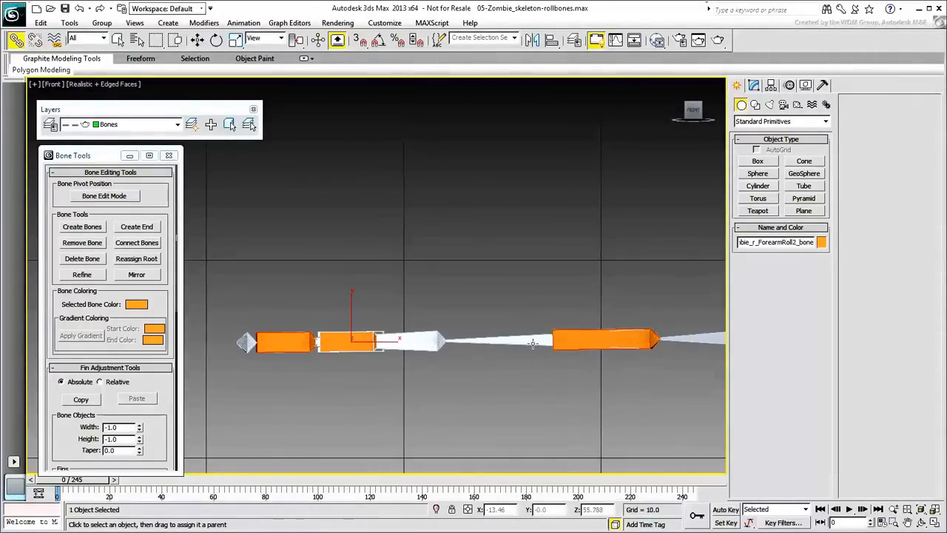
pyautogui.click(599, 338)
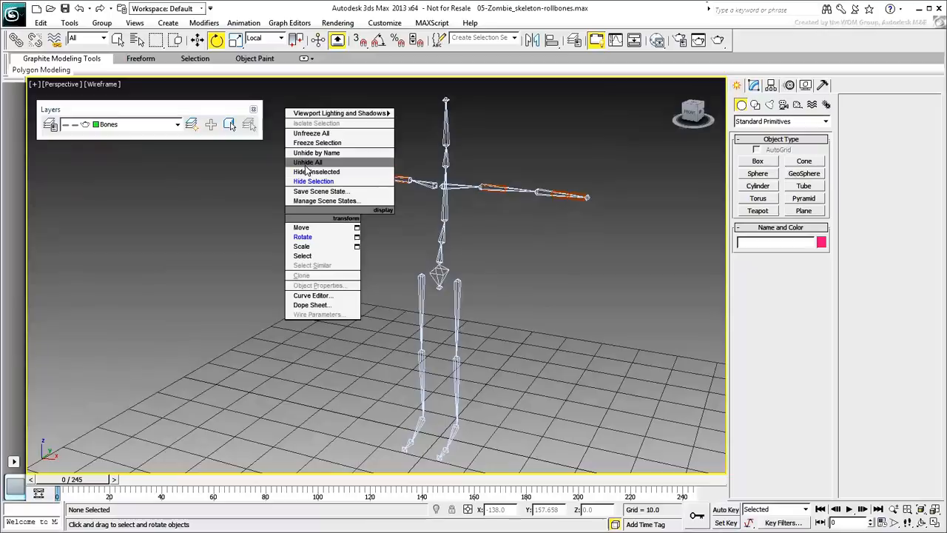
# Choose Unhide All to reveal the zombie mesh around the skeleton.
pyautogui.click(307, 162)
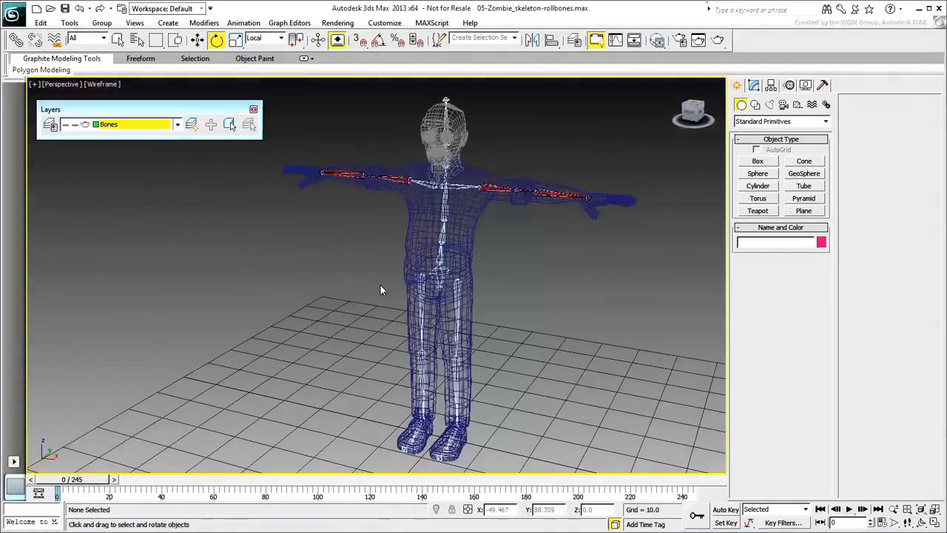